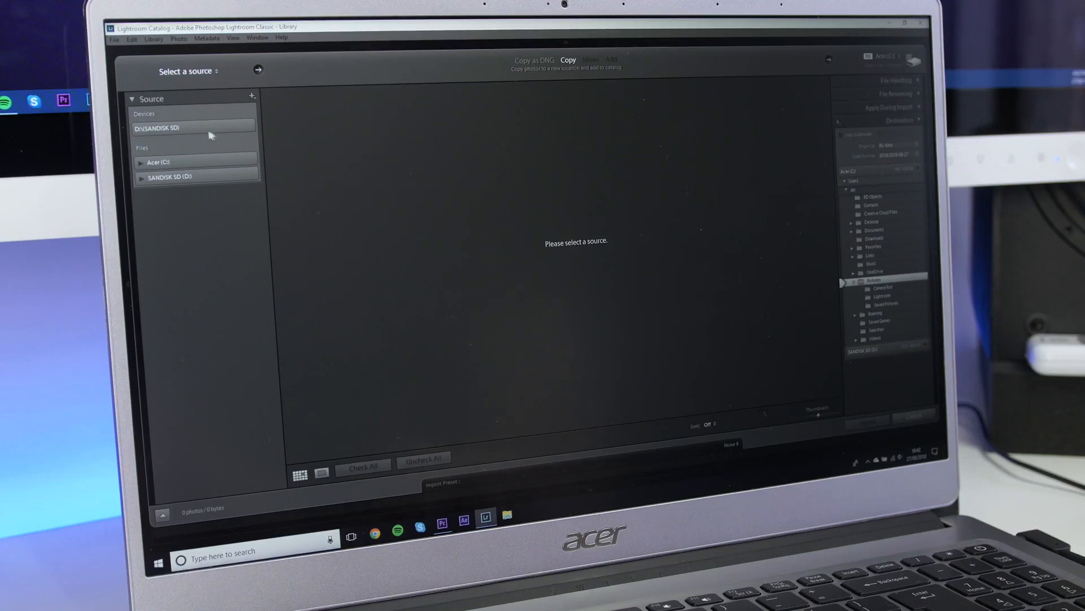
Step: Choose the SANDISK SD card's DCIM folder as import source and uncheck all photos before picking
{"action": "left_click", "coordinate": [141, 176]}
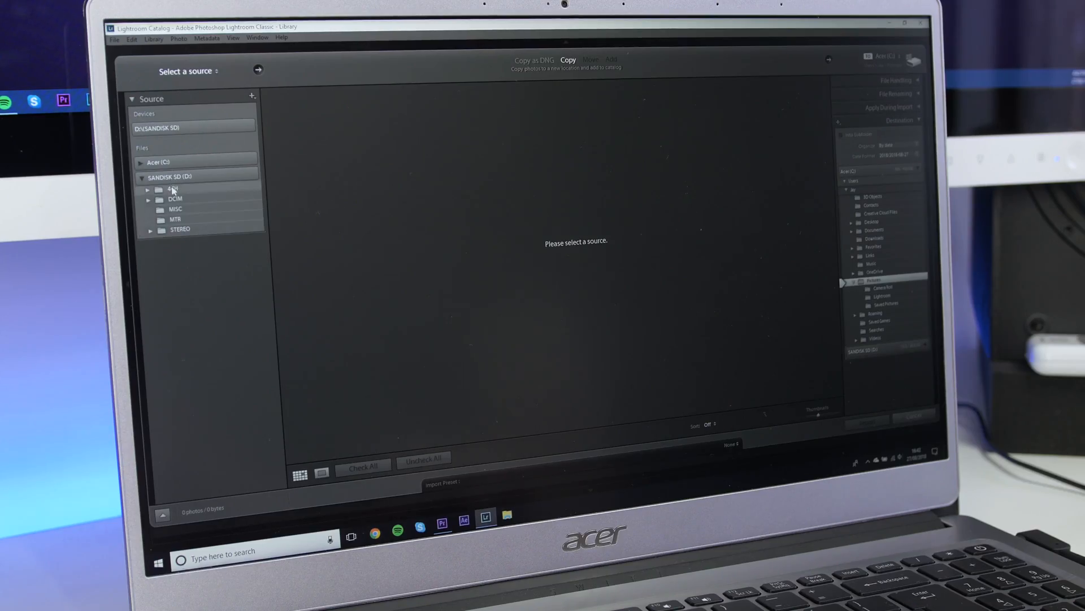
{"action": "left_click", "coordinate": [175, 199]}
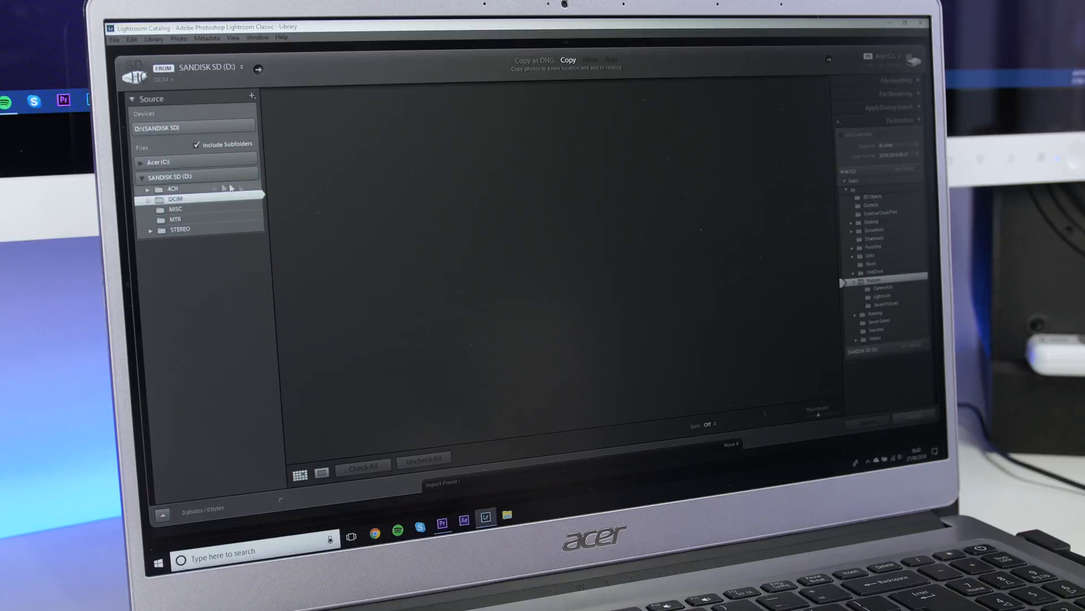
{"action": "left_click", "coordinate": [175, 199]}
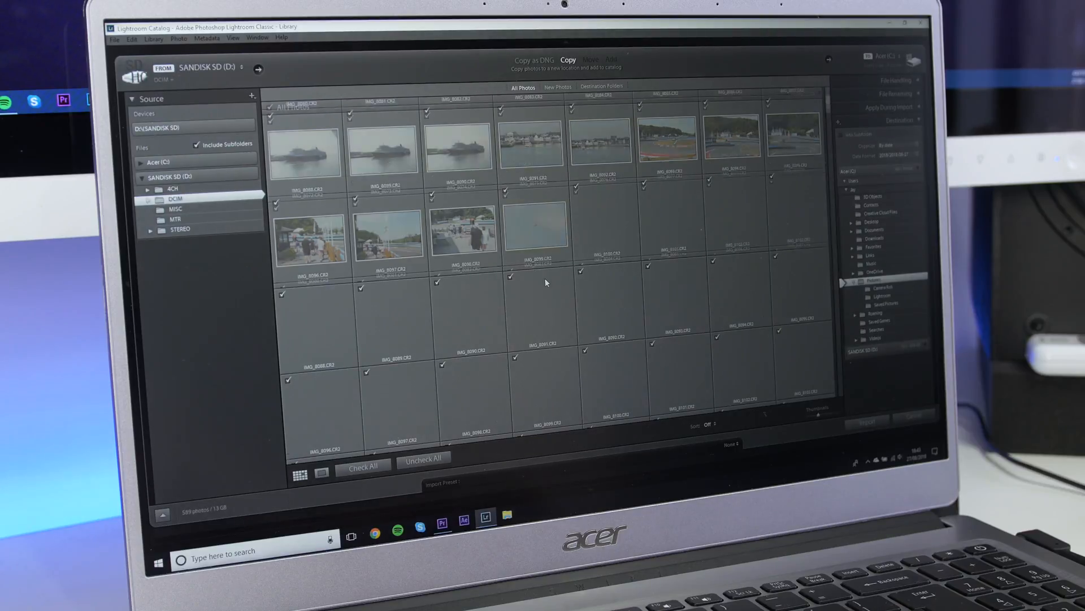
{"action": "scroll", "scroll_direction": "down", "scroll_amount": 3}
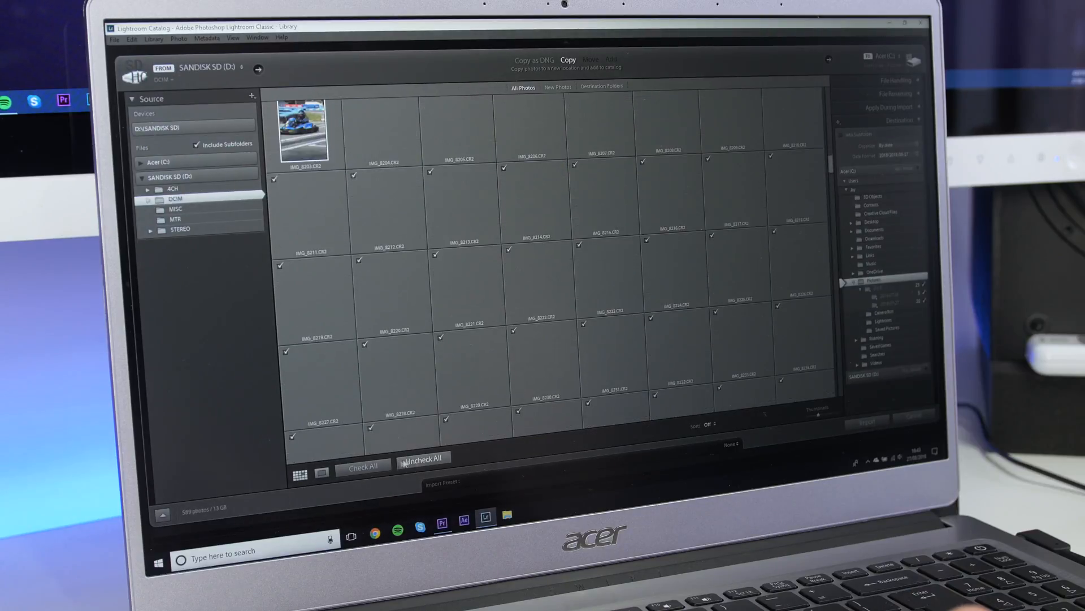
{"action": "left_click", "coordinate": [868, 422]}
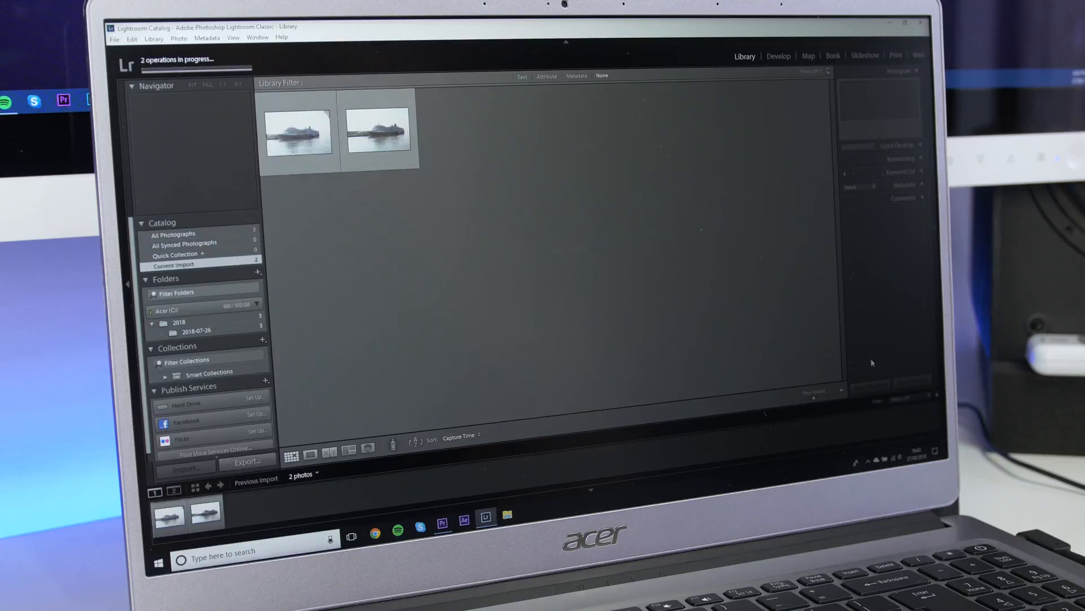
Step: Tone-edit the cruise ship photo in Develop, then select the ferry harbour photo
{"action": "left_click", "coordinate": [296, 131]}
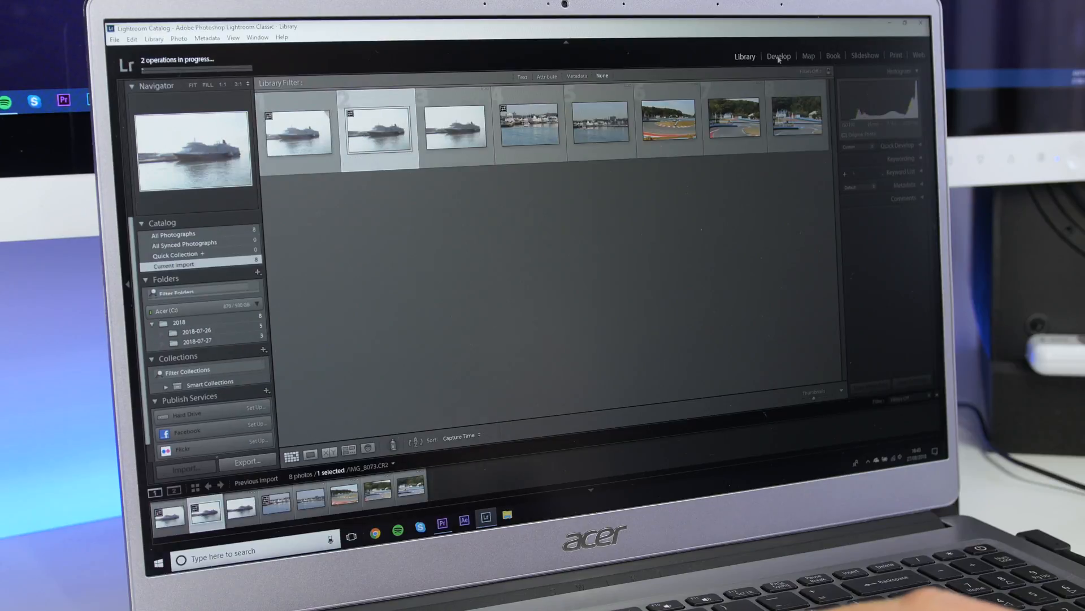
{"action": "left_click", "coordinate": [777, 56]}
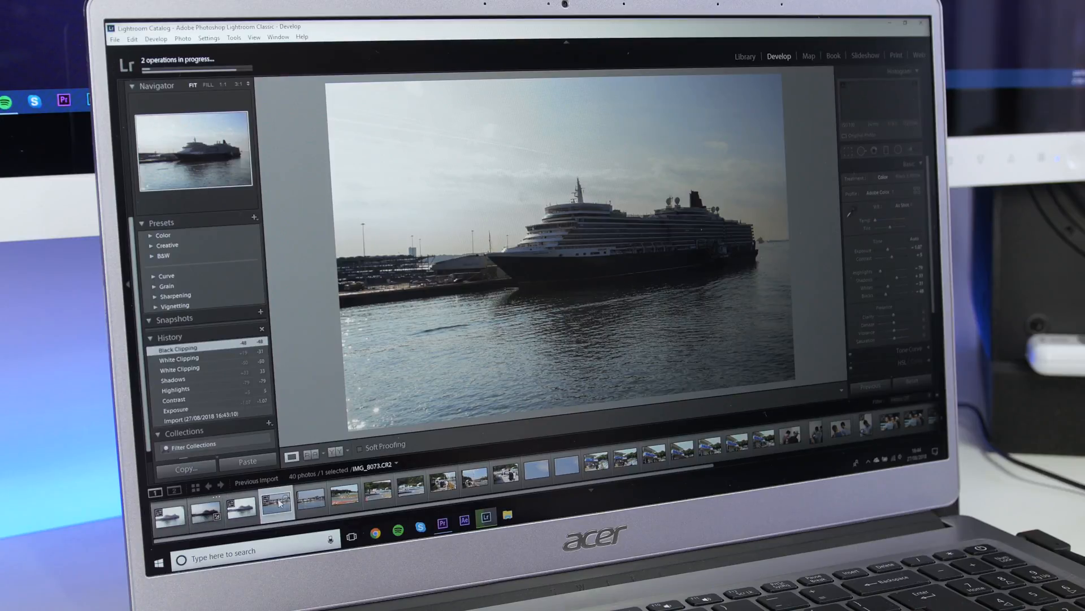
{"action": "left_click", "coordinate": [307, 495]}
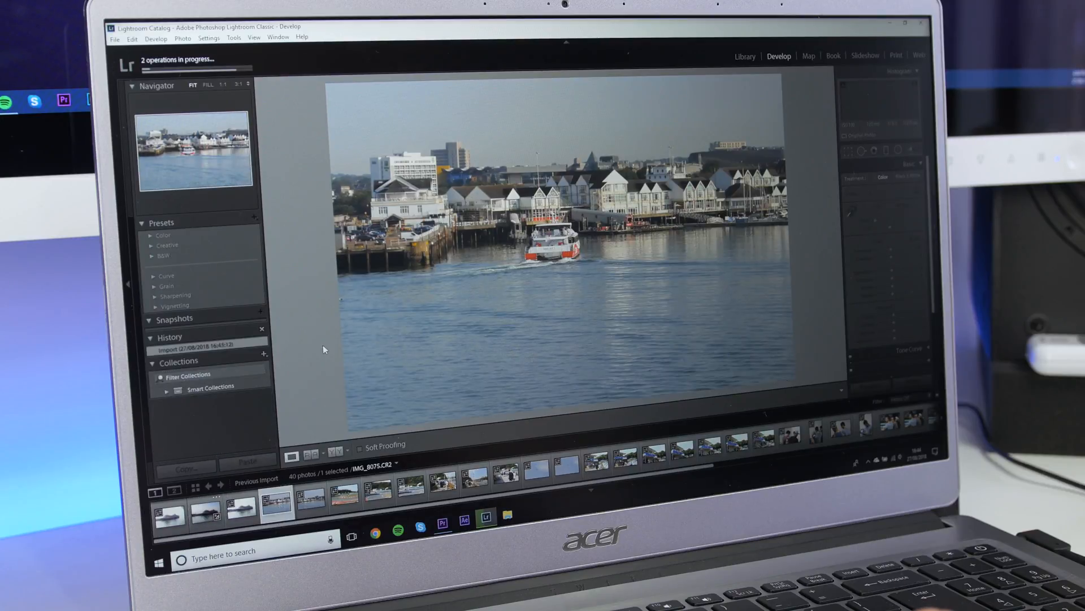
{"action": "left_click", "coordinate": [204, 514]}
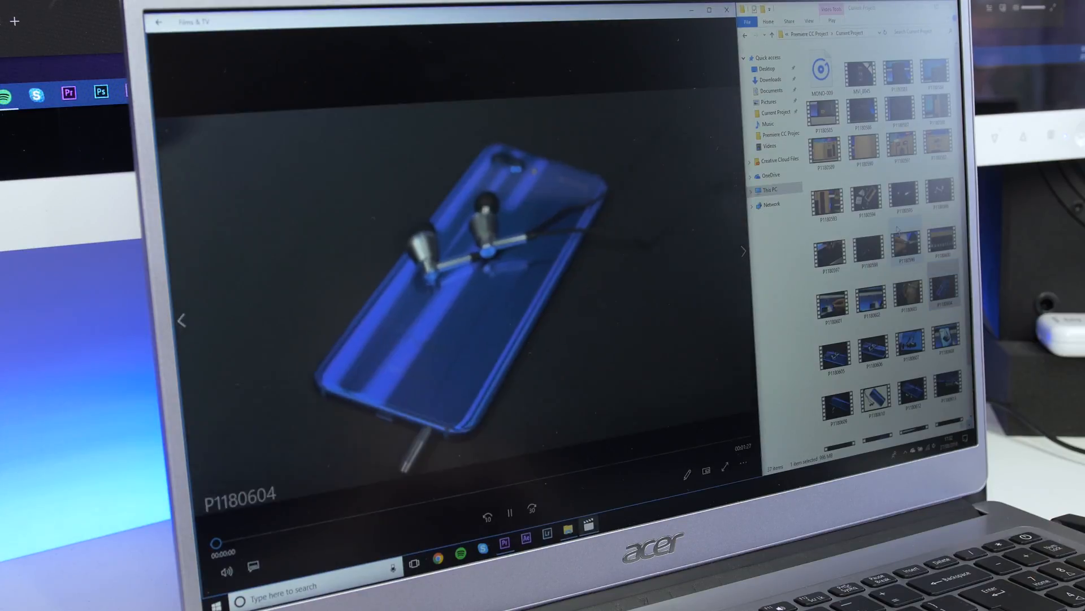
Step: Scroll the clips folder and start playing clip P1180607
{"action": "scroll", "scroll_direction": "down", "scroll_amount": 3}
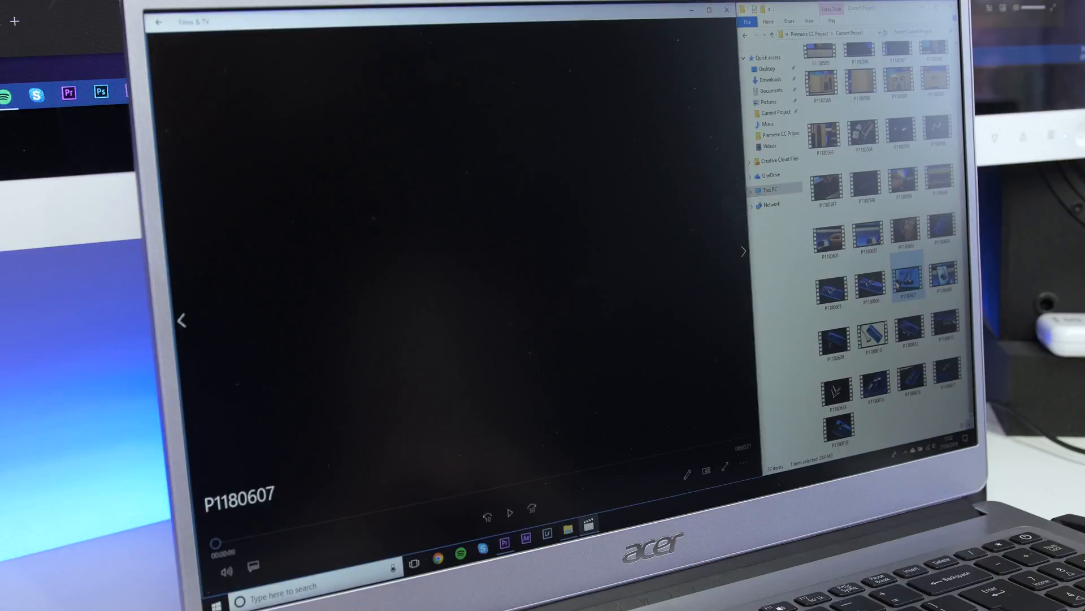
{"action": "left_click", "coordinate": [510, 512]}
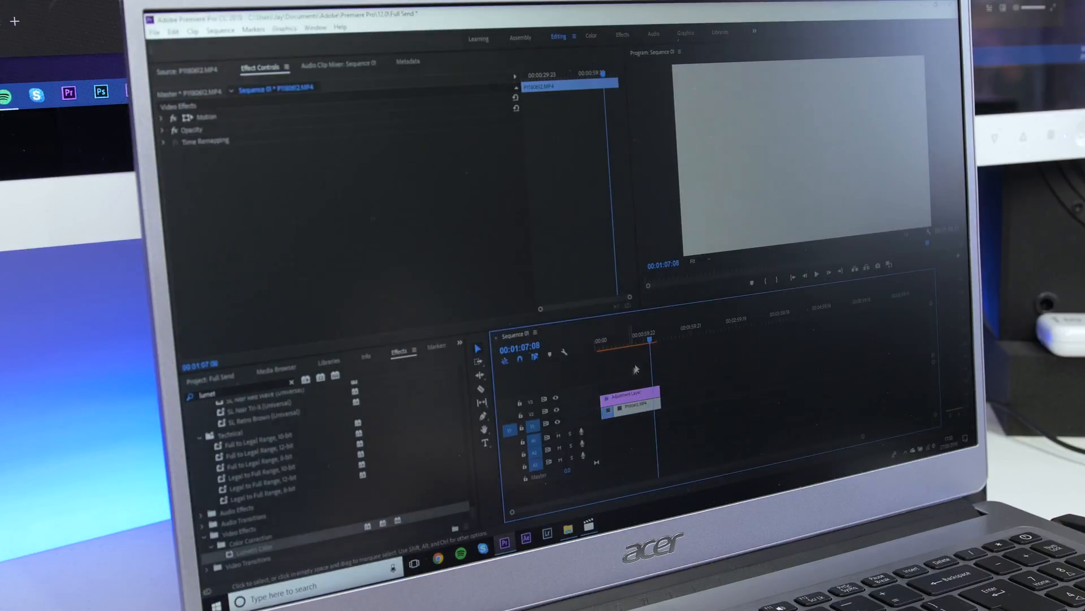
Step: Move the playhead to the phone shot and show the Project panel's imported clips
{"action": "left_click", "coordinate": [647, 341]}
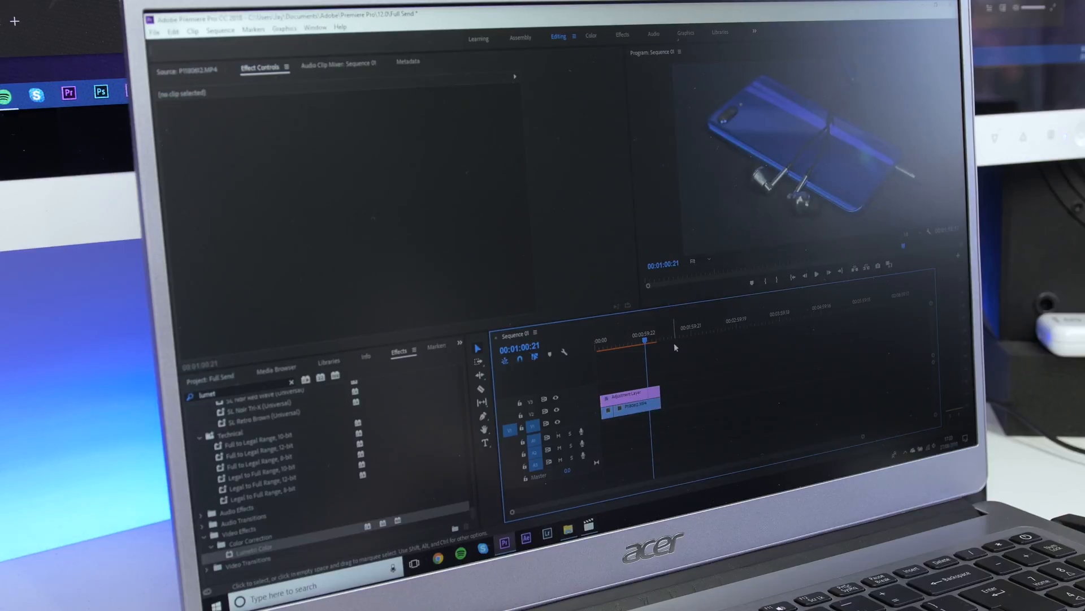
{"action": "mouse_move", "coordinate": [472, 407]}
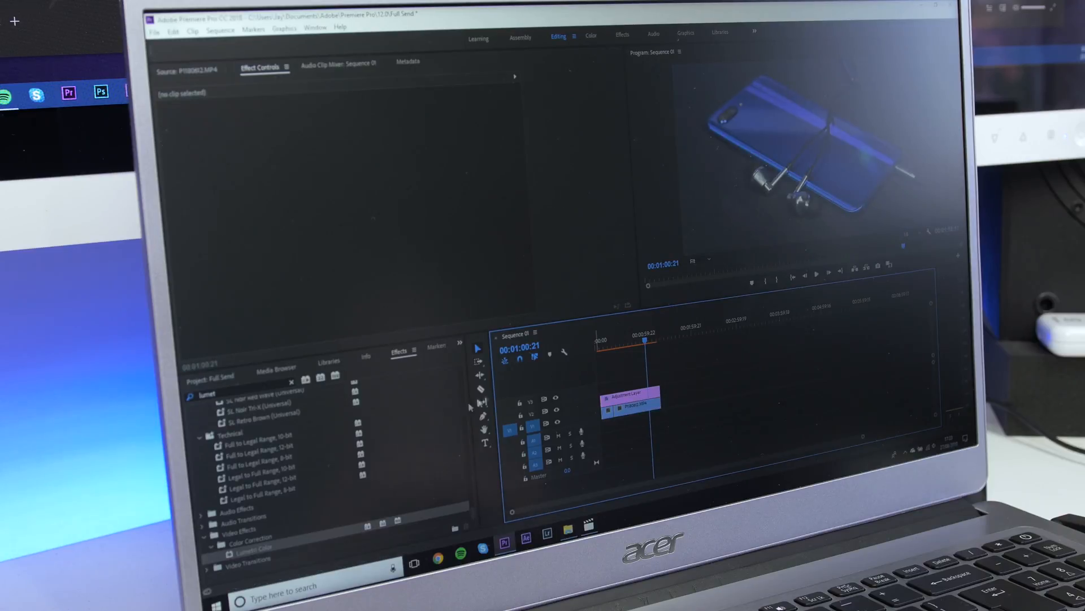
{"action": "left_click", "coordinate": [275, 366]}
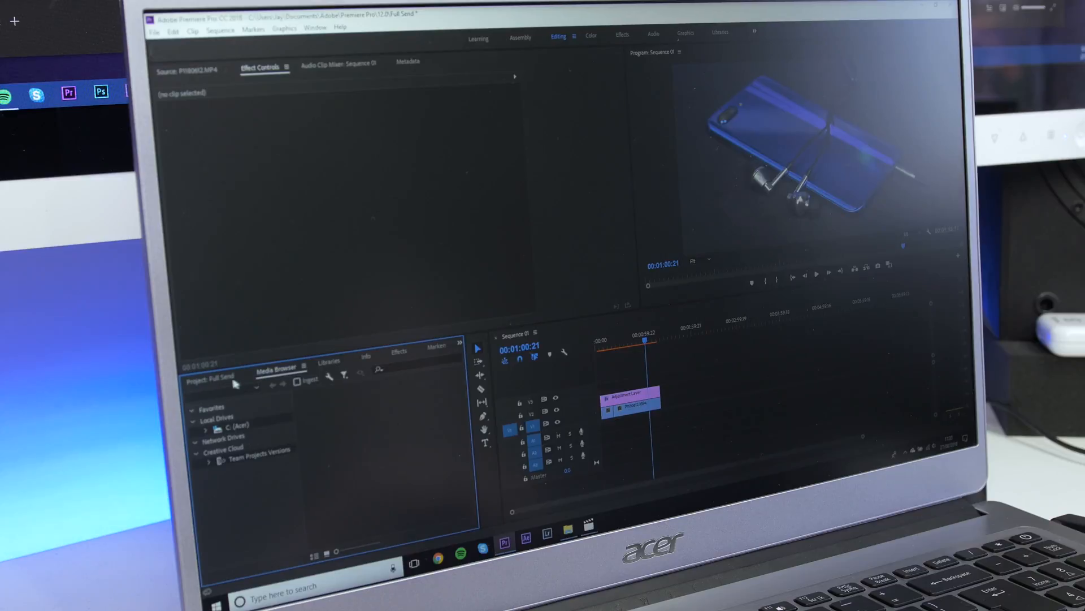
{"action": "left_click", "coordinate": [214, 380]}
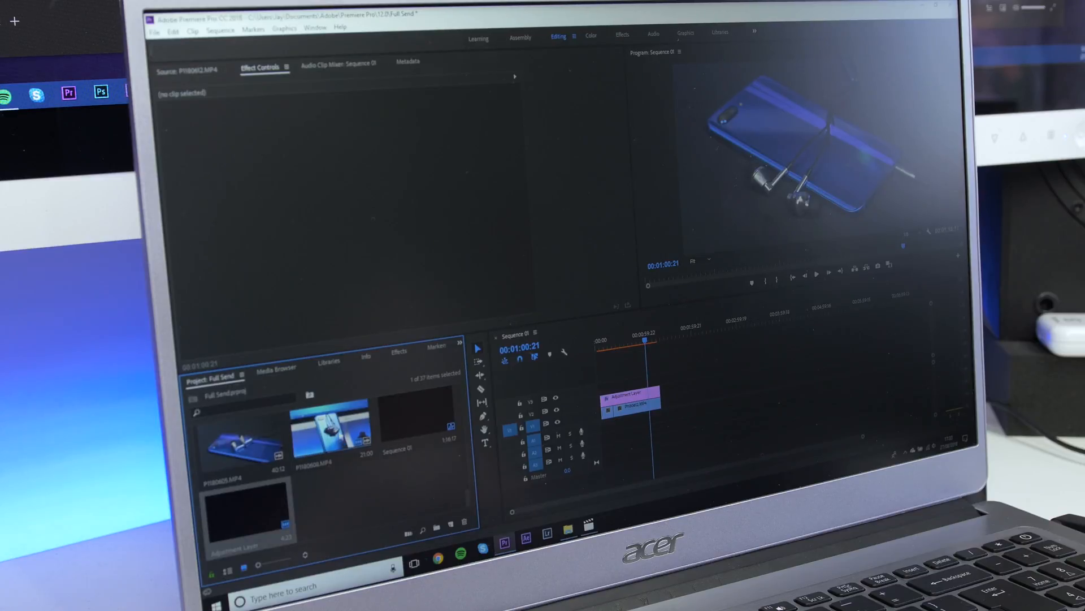
{"action": "double_click", "coordinate": [328, 430]}
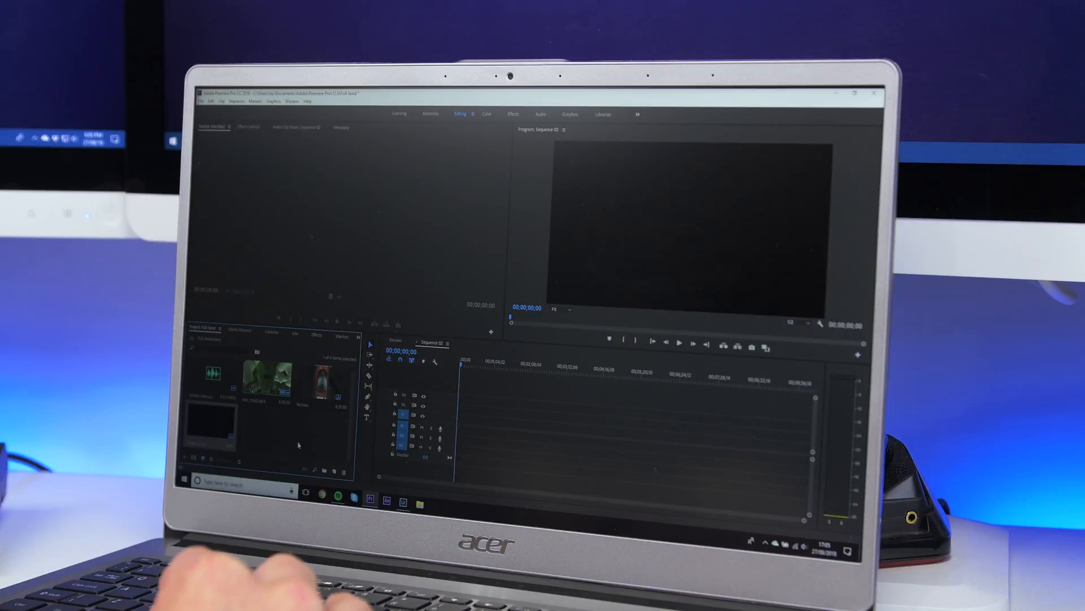
Step: Place the music file onto Sequence 02's audio track
{"action": "left_click", "coordinate": [387, 503]}
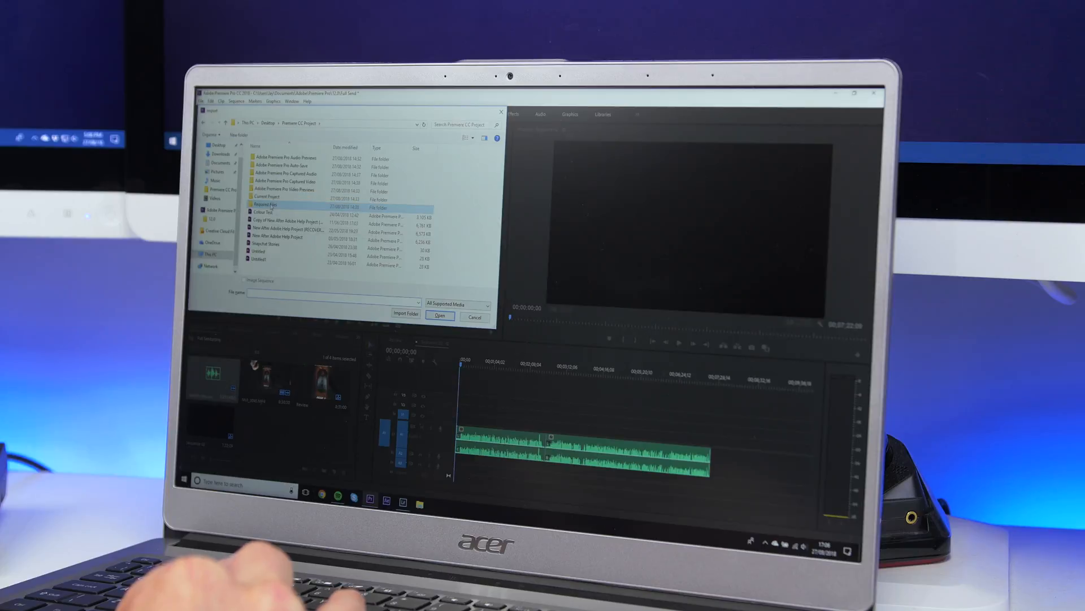
Step: Import the MP3 music track from the Required Files folder
{"action": "double_click", "coordinate": [265, 204]}
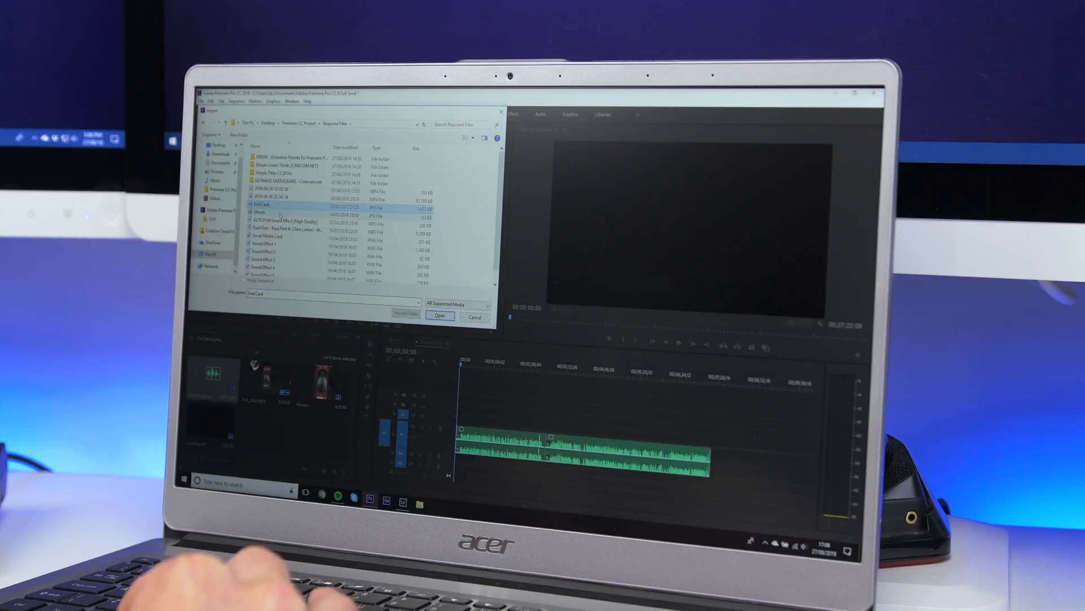
{"action": "left_click", "coordinate": [284, 229]}
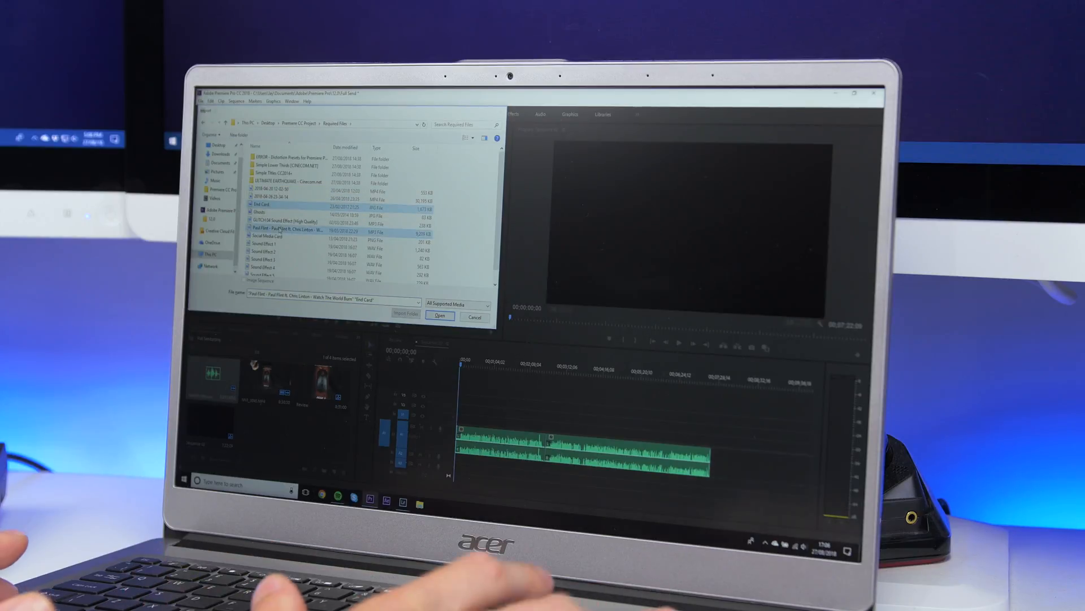
{"action": "left_click", "coordinate": [440, 315]}
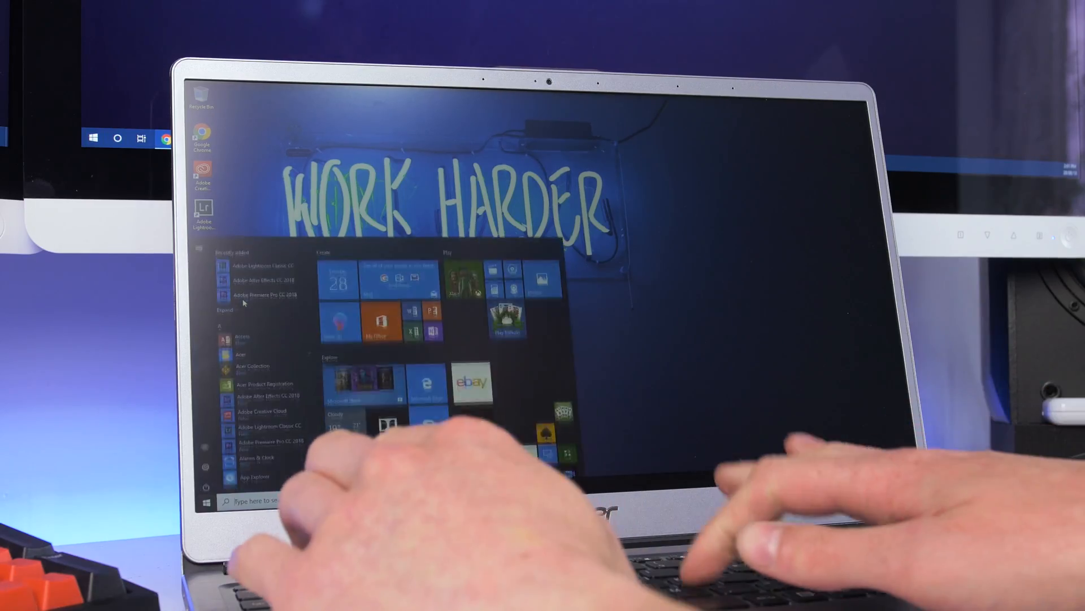
Step: Search Start for 'mono' and open the folder holding the MONO audio file
{"action": "type", "text": "mono"}
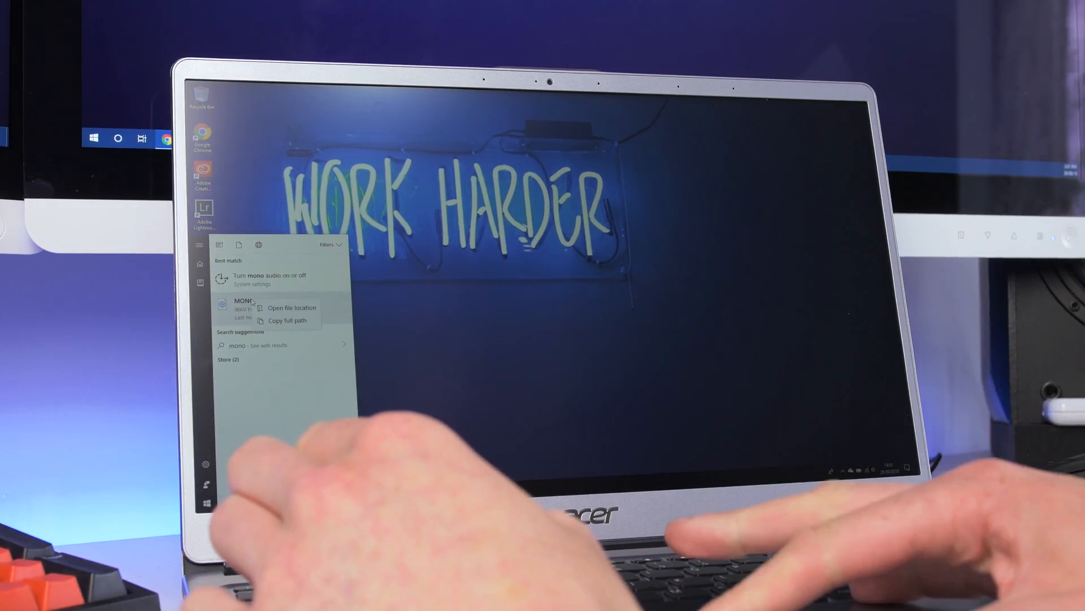
{"action": "left_click", "coordinate": [291, 308]}
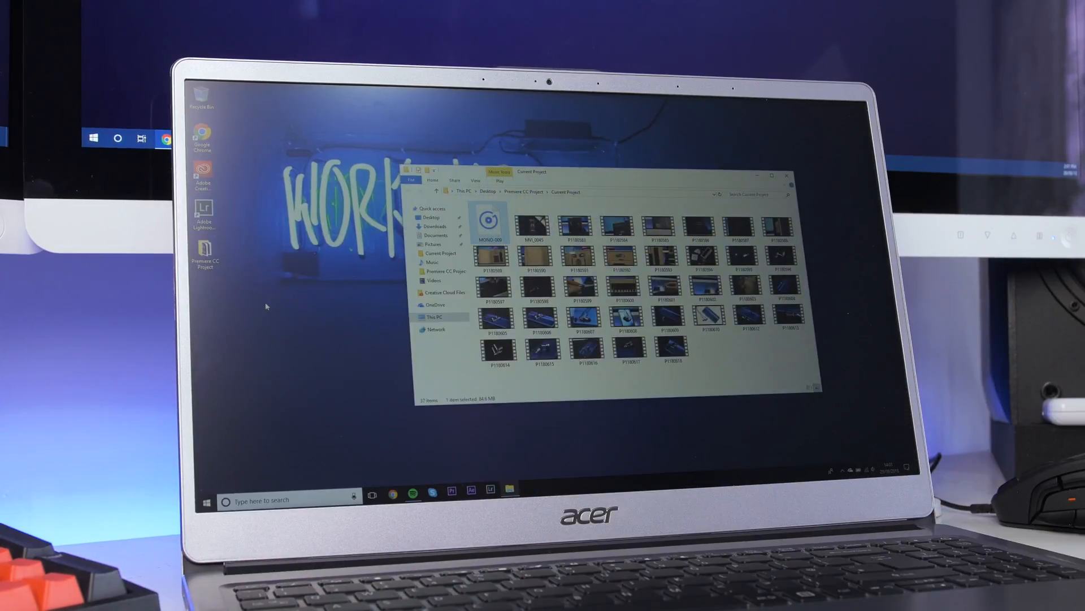